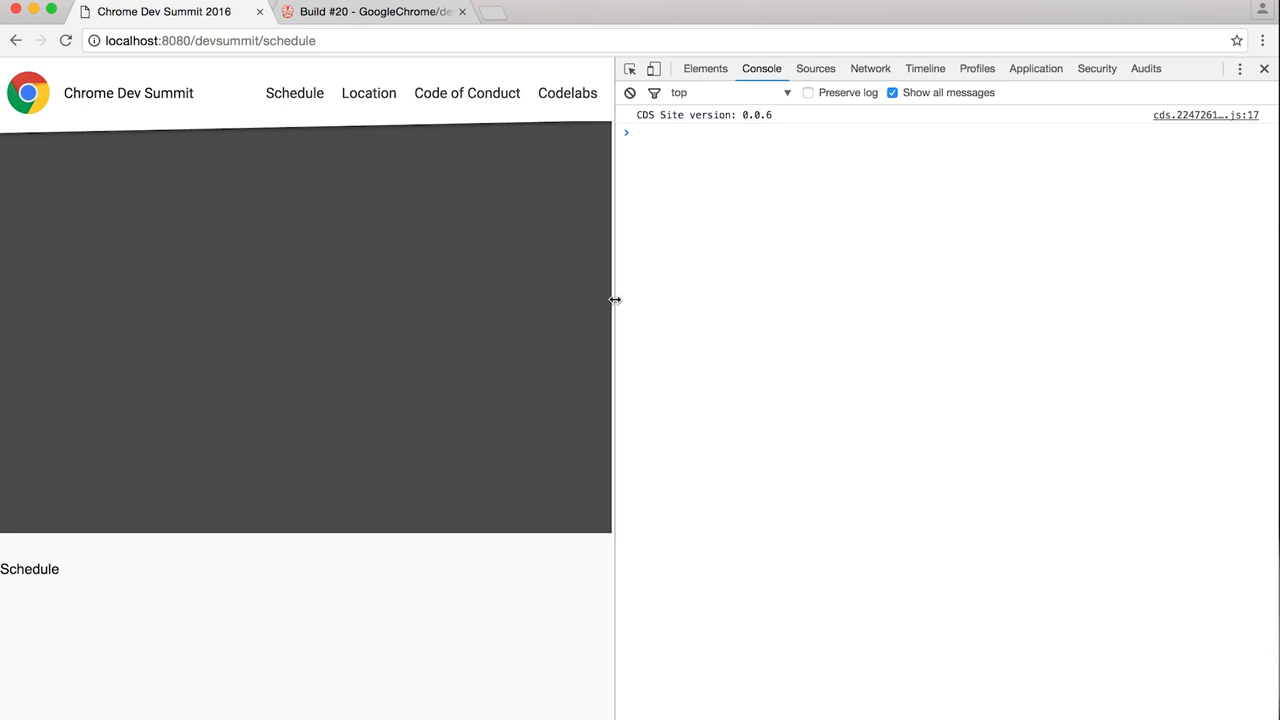
Narrow the Schedule page to mobile width so the header collapses into a hamburger menu.
drag(616, 300, 302, 292)
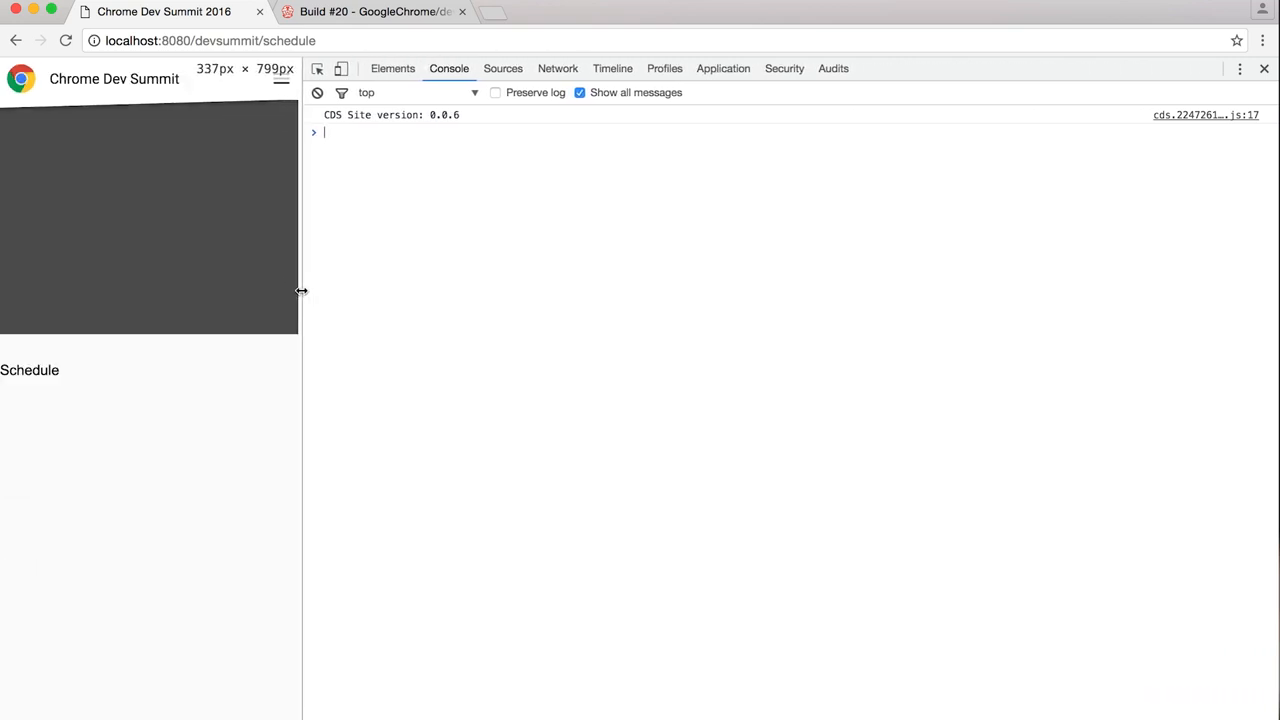
drag(300, 292, 292, 292)
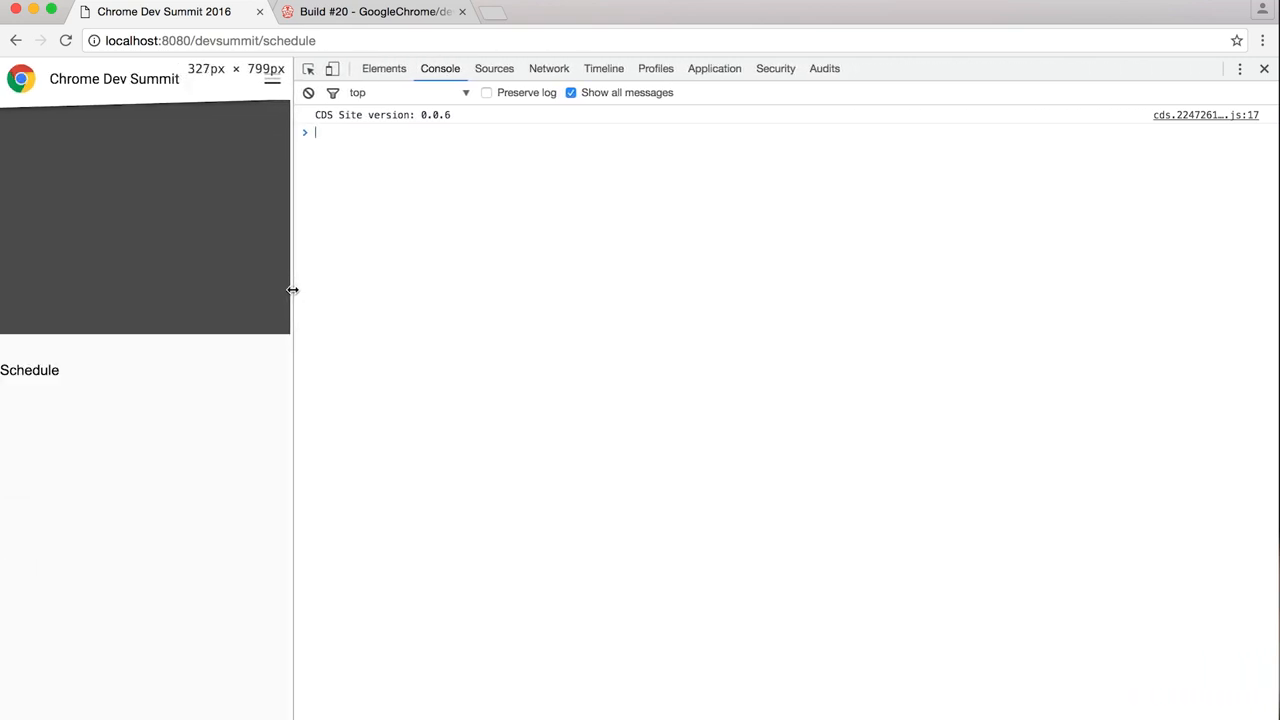
drag(292, 290, 288, 290)
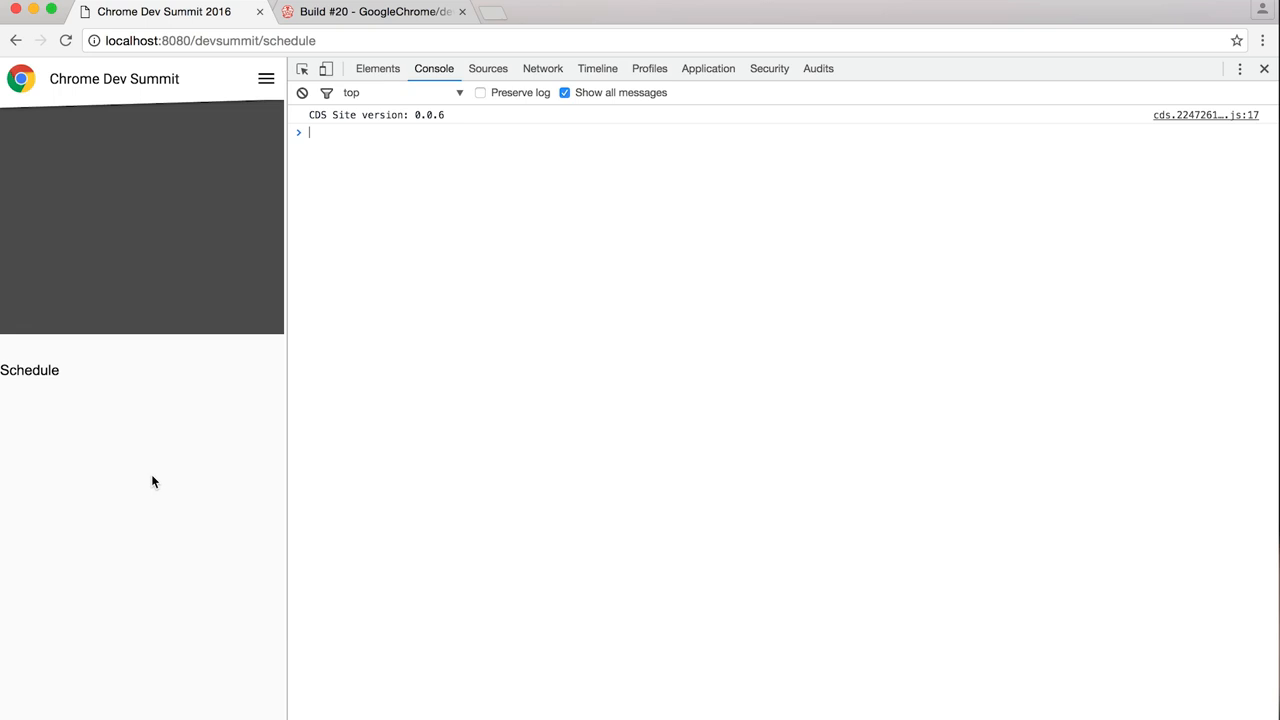
mouse_move(288, 402)
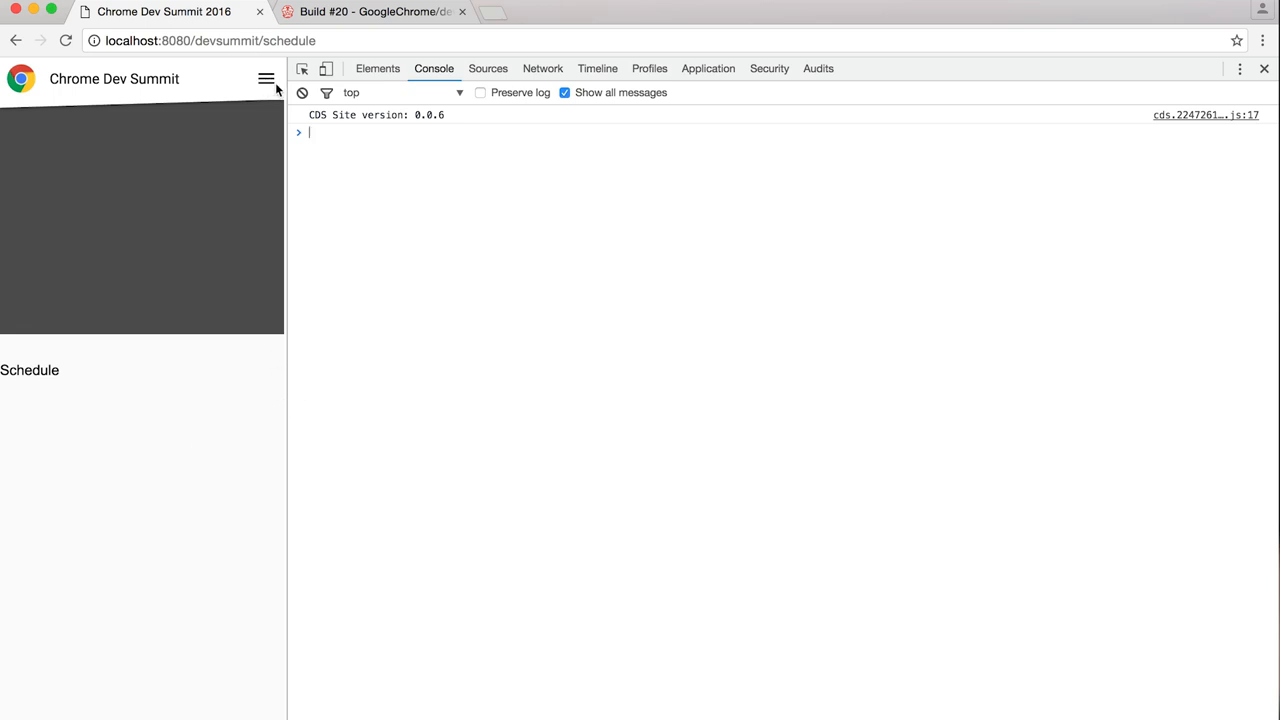
Widen the page back to about 903px so the full header navigation links return.
drag(286, 240, 612, 240)
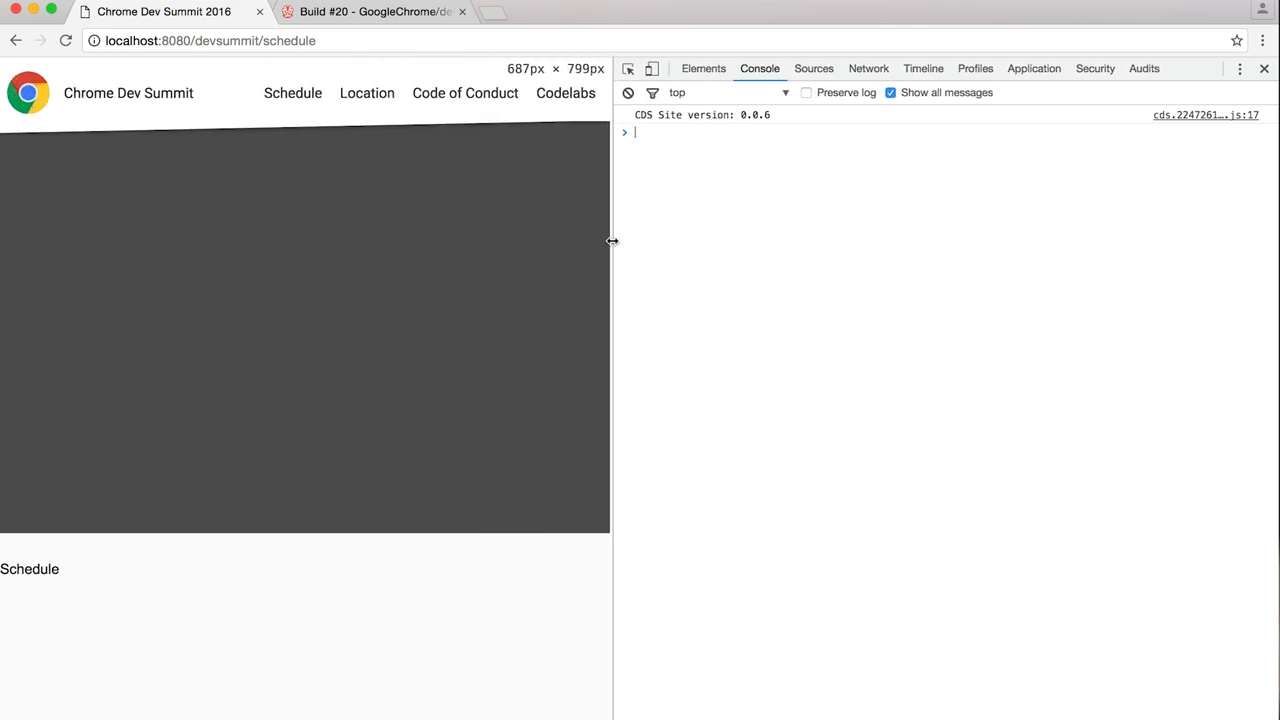
drag(612, 242, 452, 244)
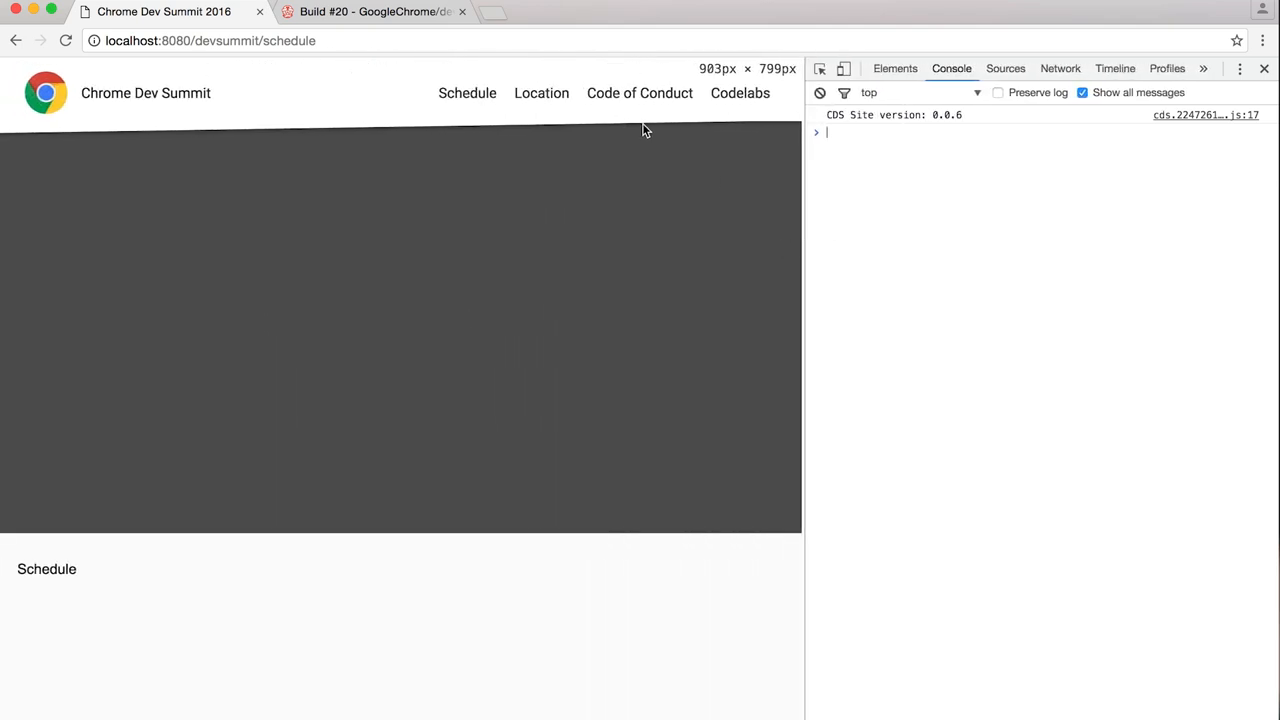
Go to the Location page, open and close its side navigation via the hamburger toggle.
click(540, 94)
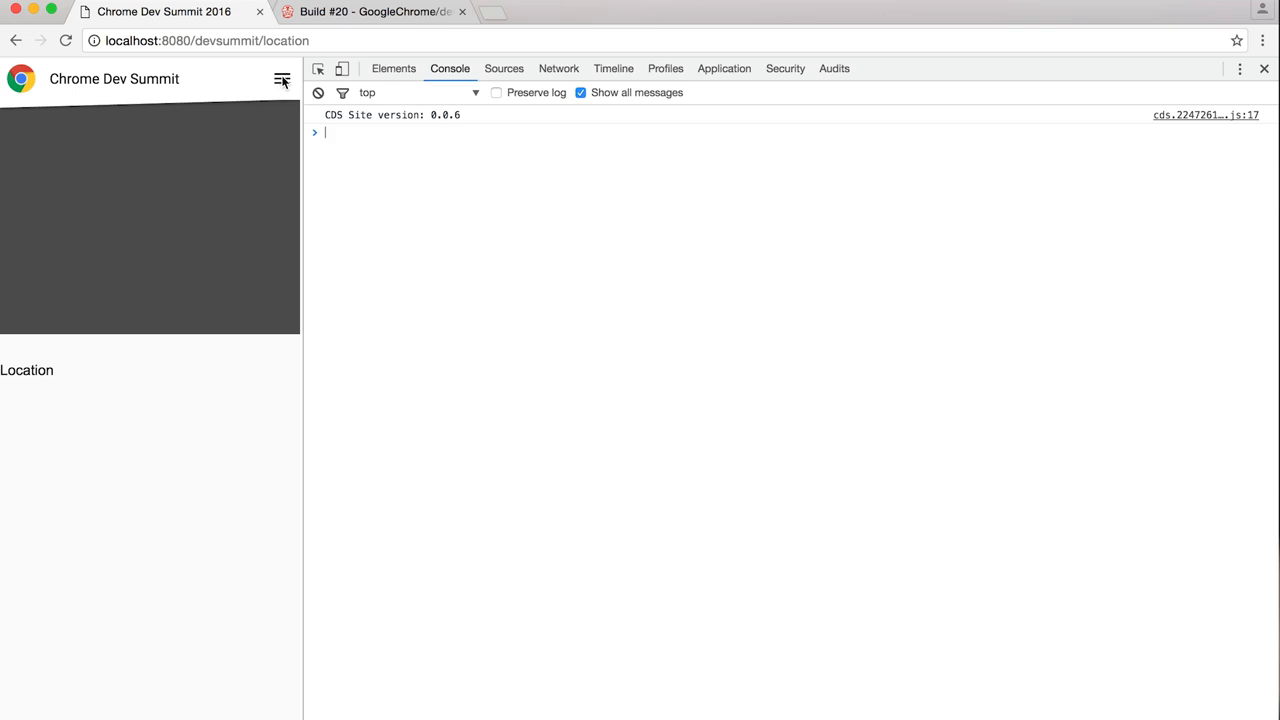
click(282, 78)
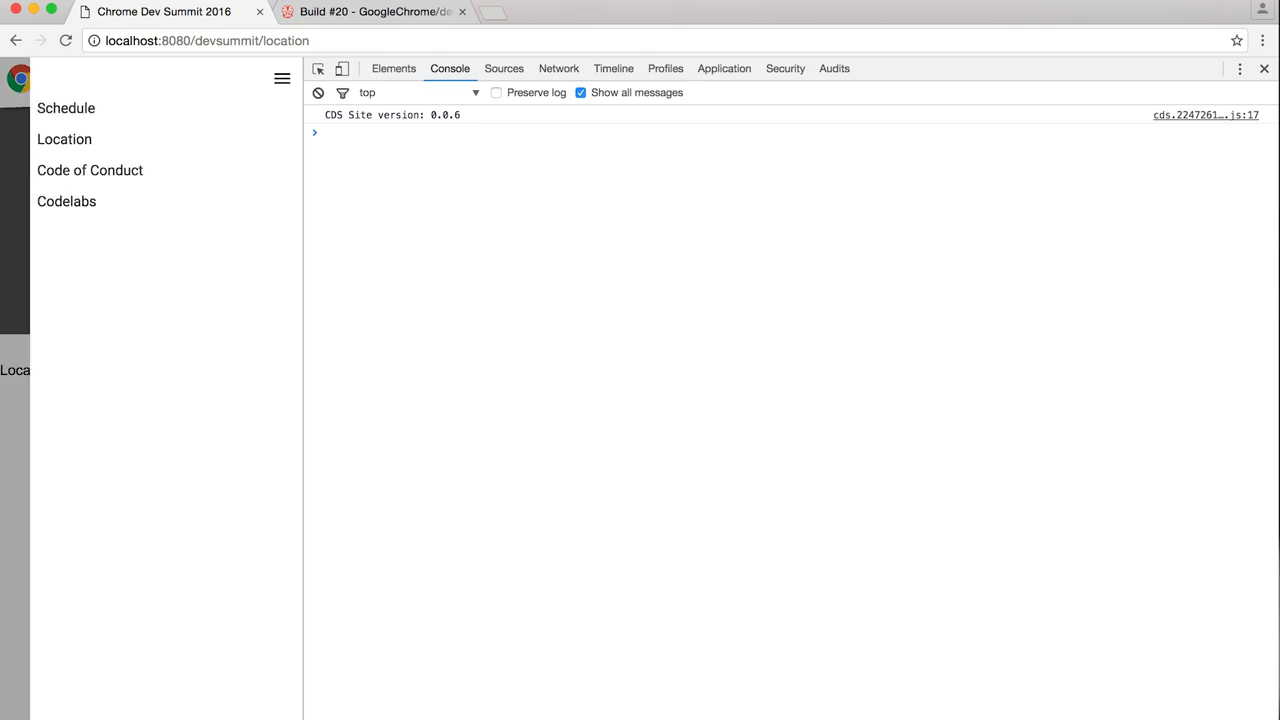
click(282, 78)
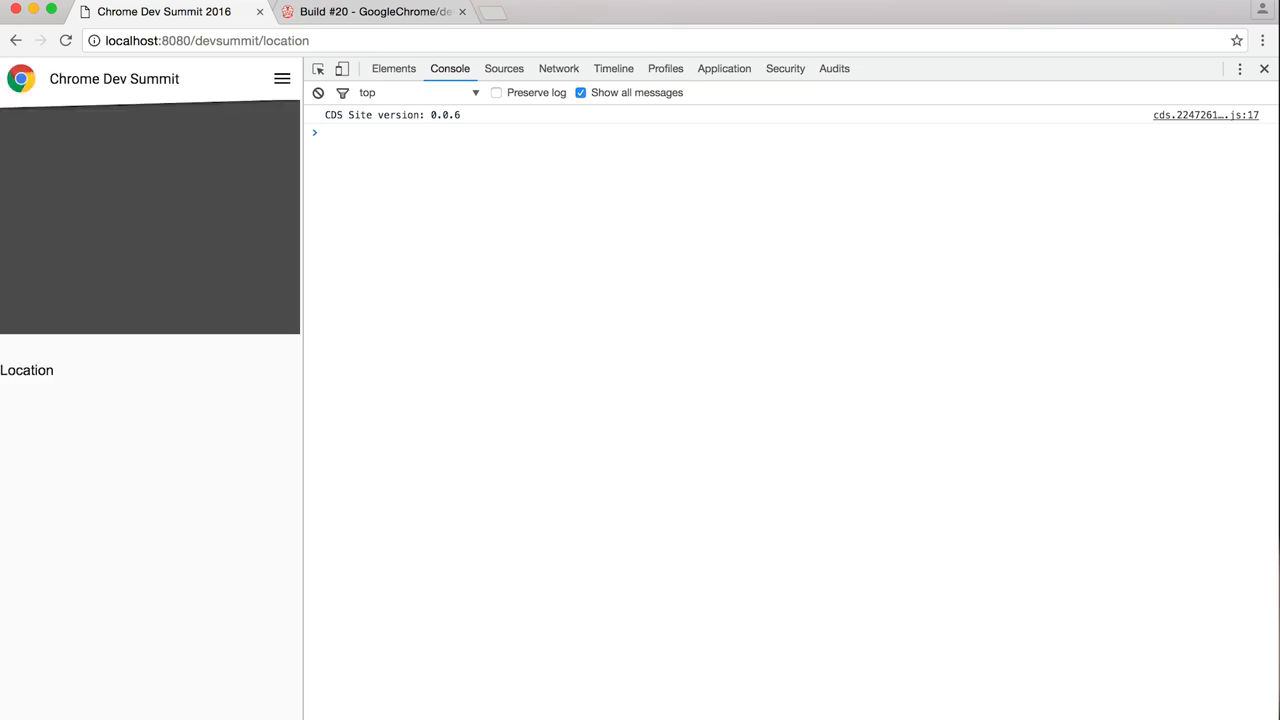
click(392, 68)
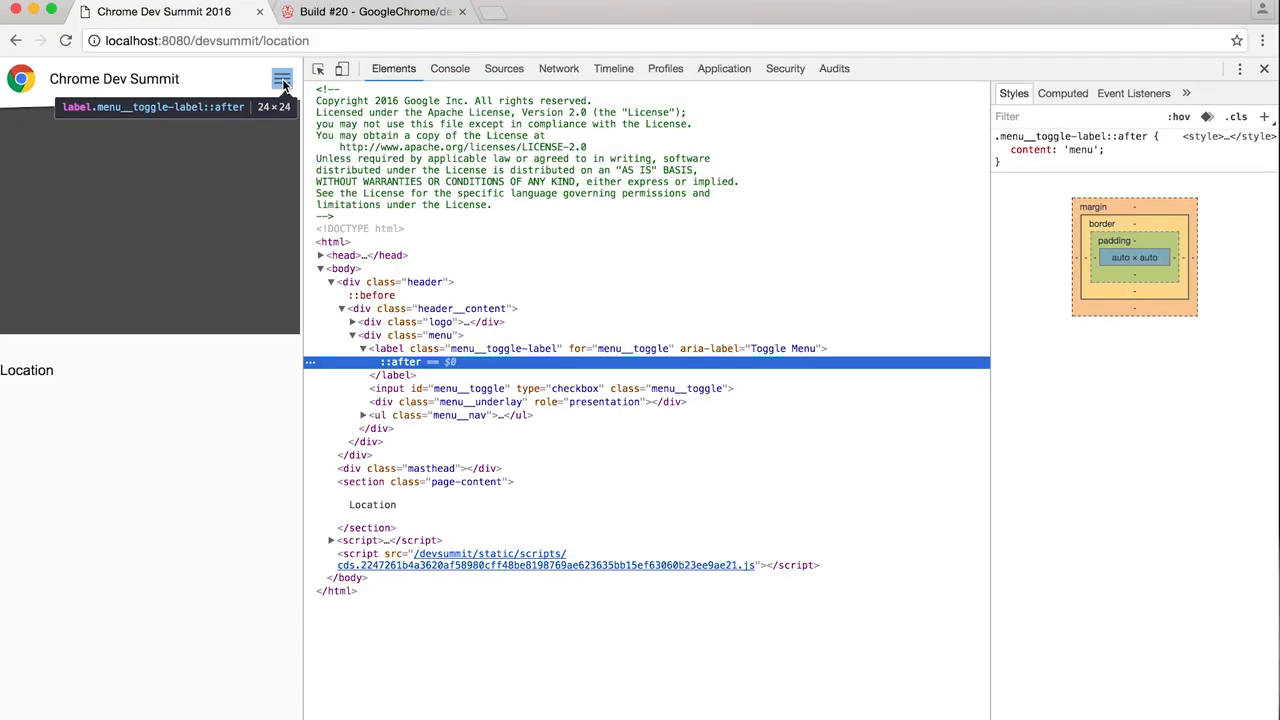
Inspect the hamburger menu toggle label to show its markup and styles.
click(400, 348)
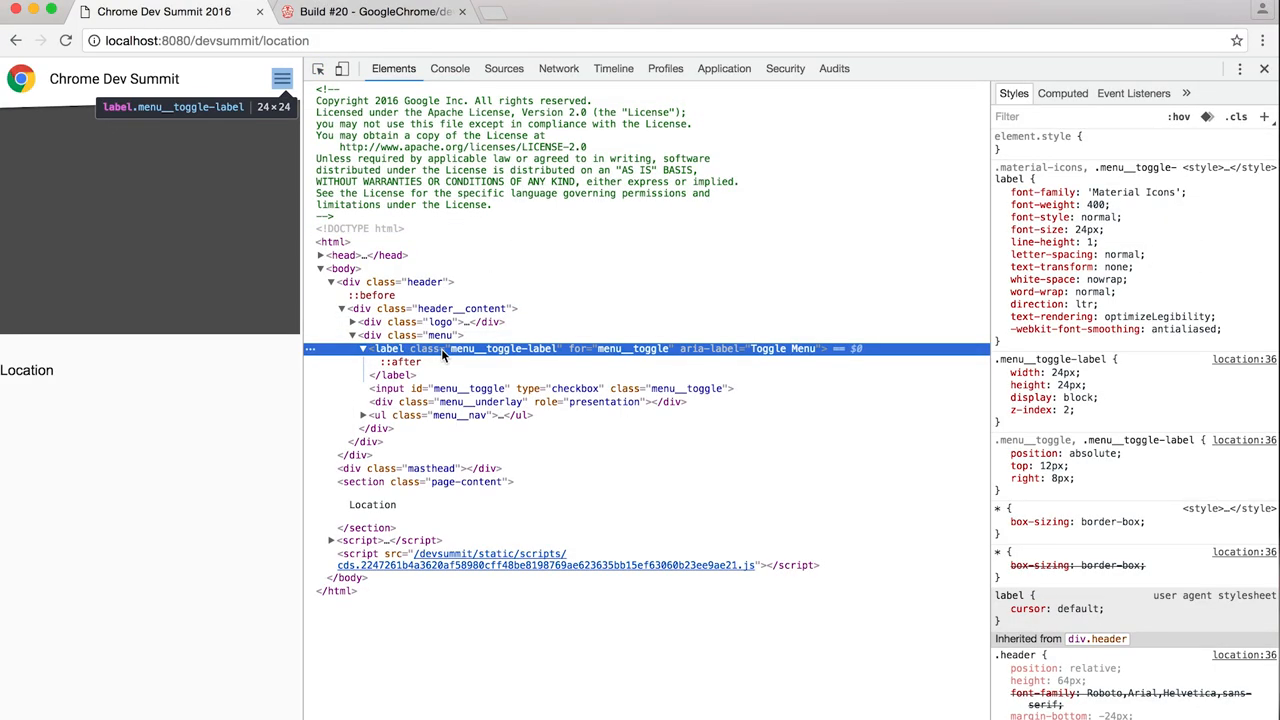
mouse_move(470, 388)
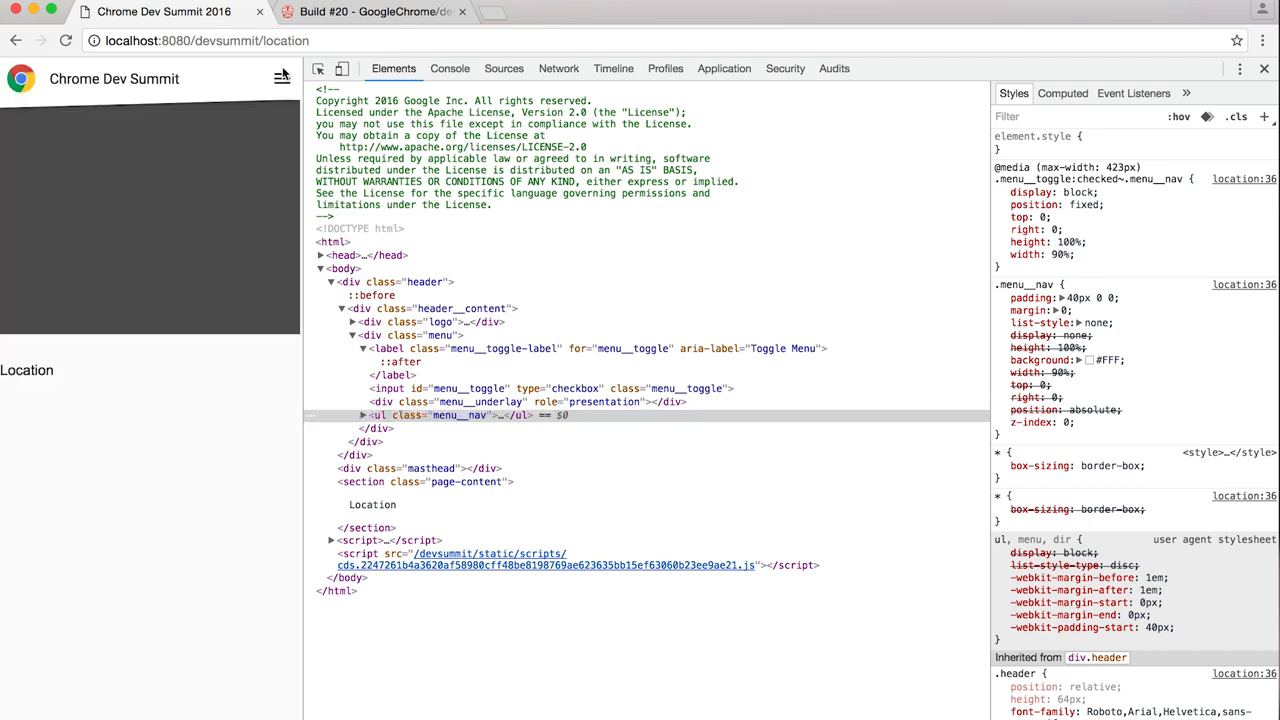
Toggle the side navigation open and closed while the nav list's styles stay shown.
click(282, 78)
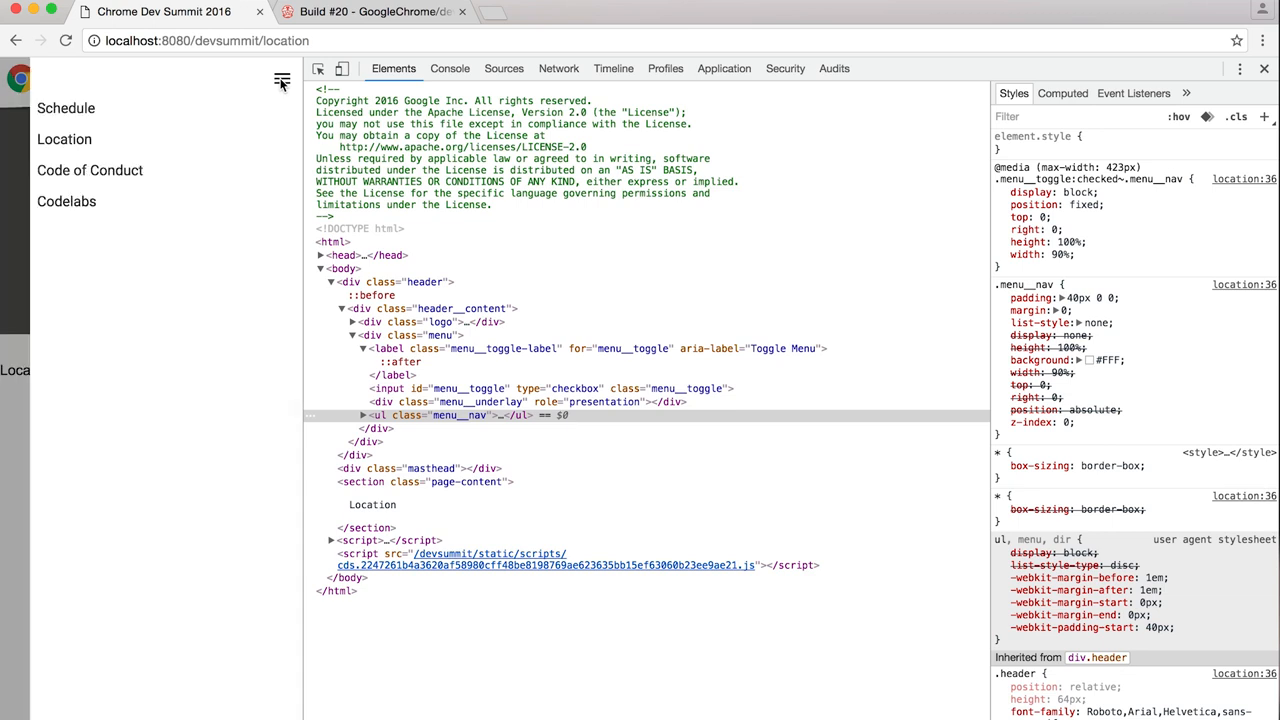
click(282, 80)
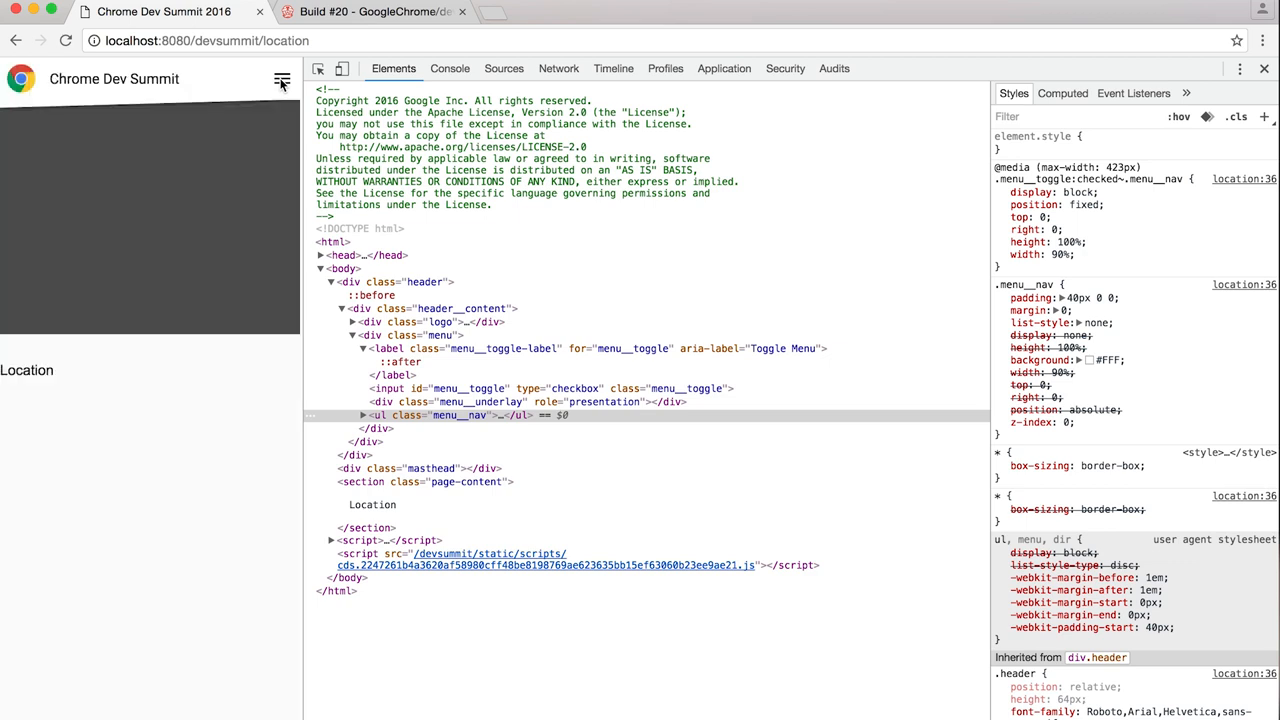
mouse_move(452, 388)
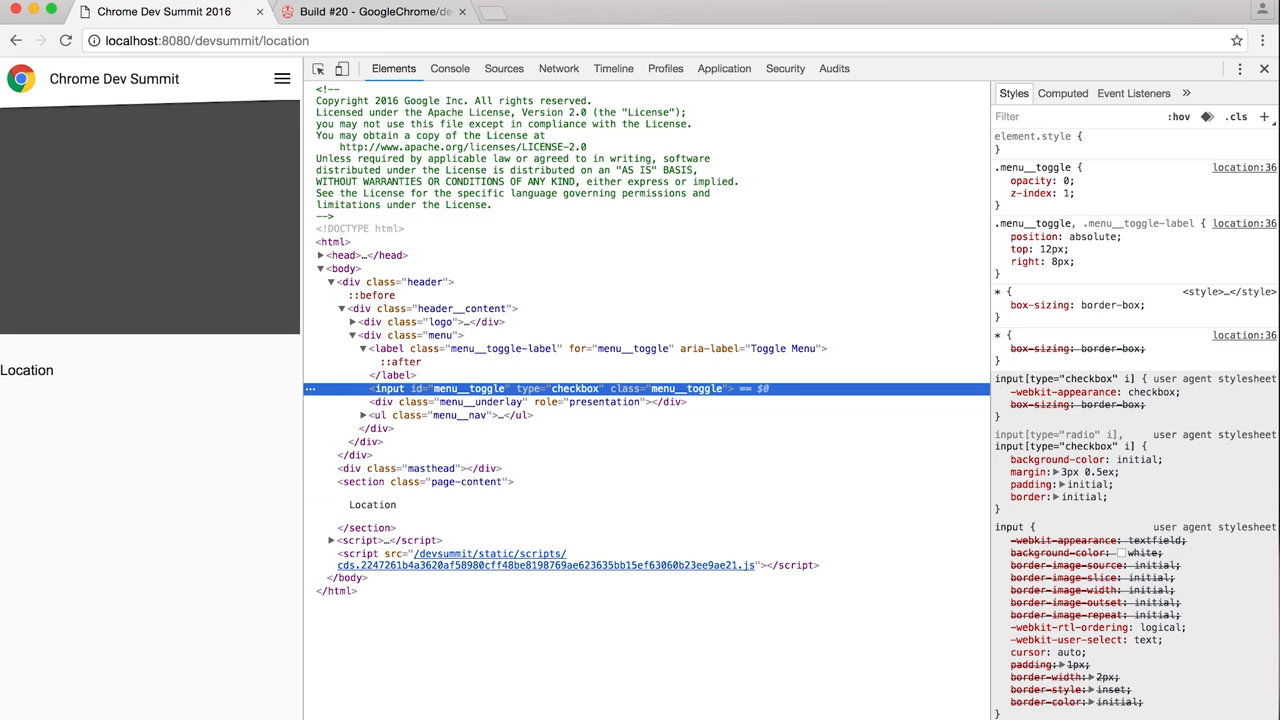
click(282, 78)
text(display: none;)
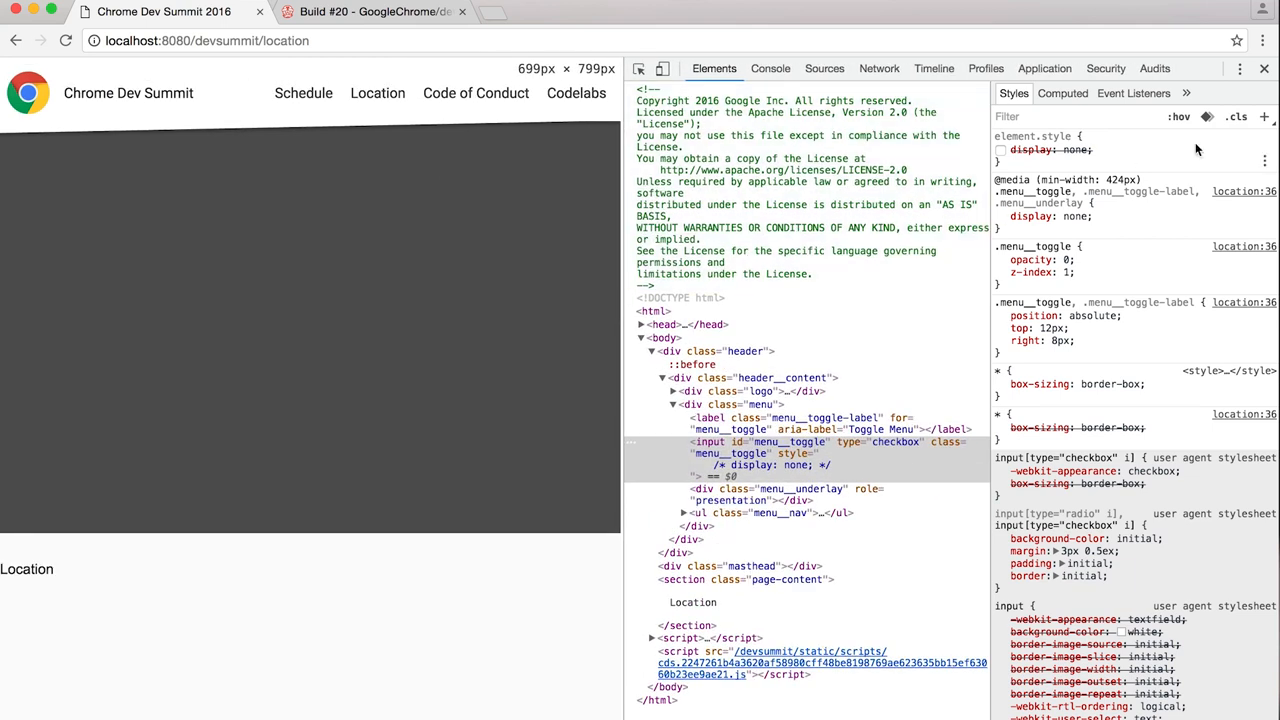
mouse_move(476, 428)
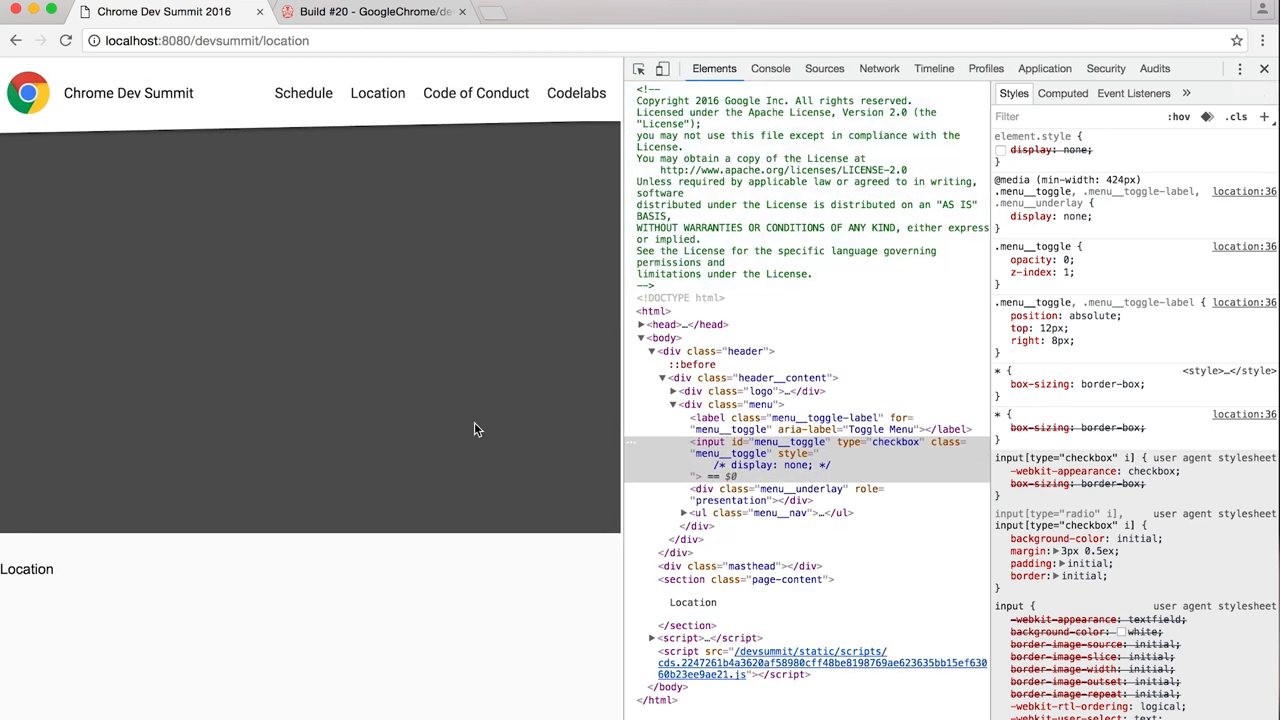
mouse_move(528, 320)
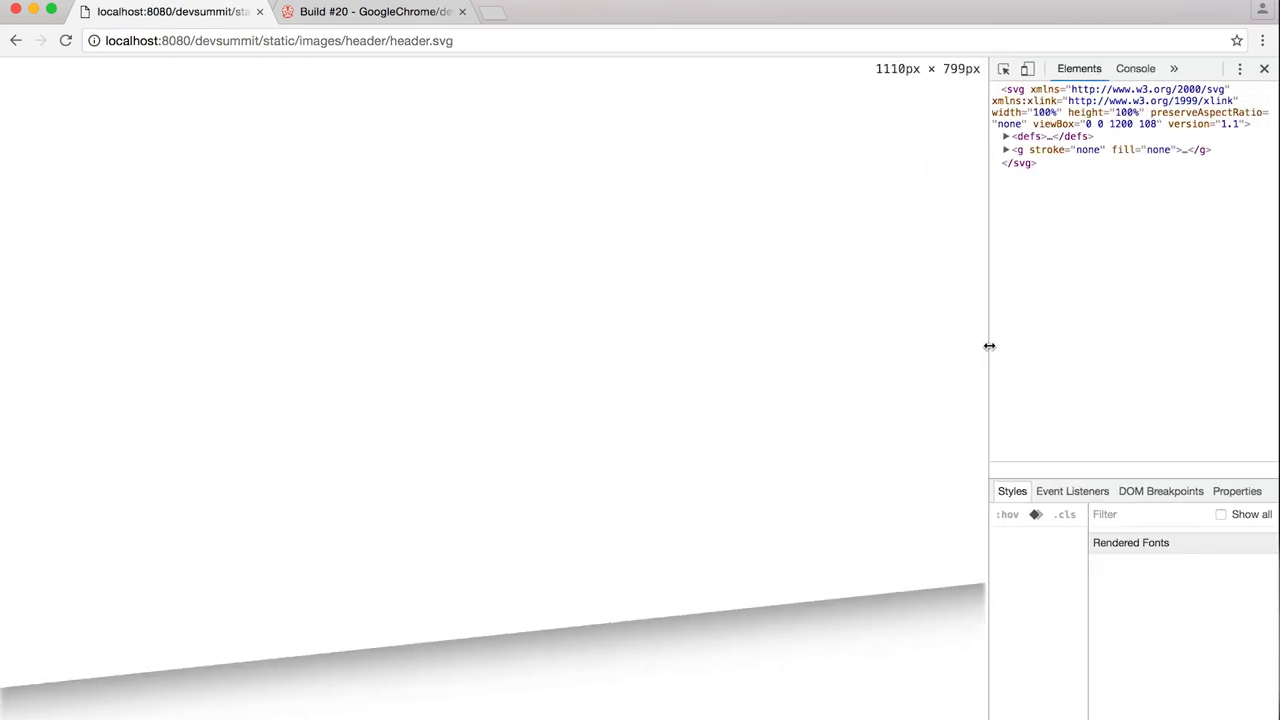
Narrow the header.svg tab to 866px to watch the angled bottom edge adapt.
drag(990, 348, 784, 324)
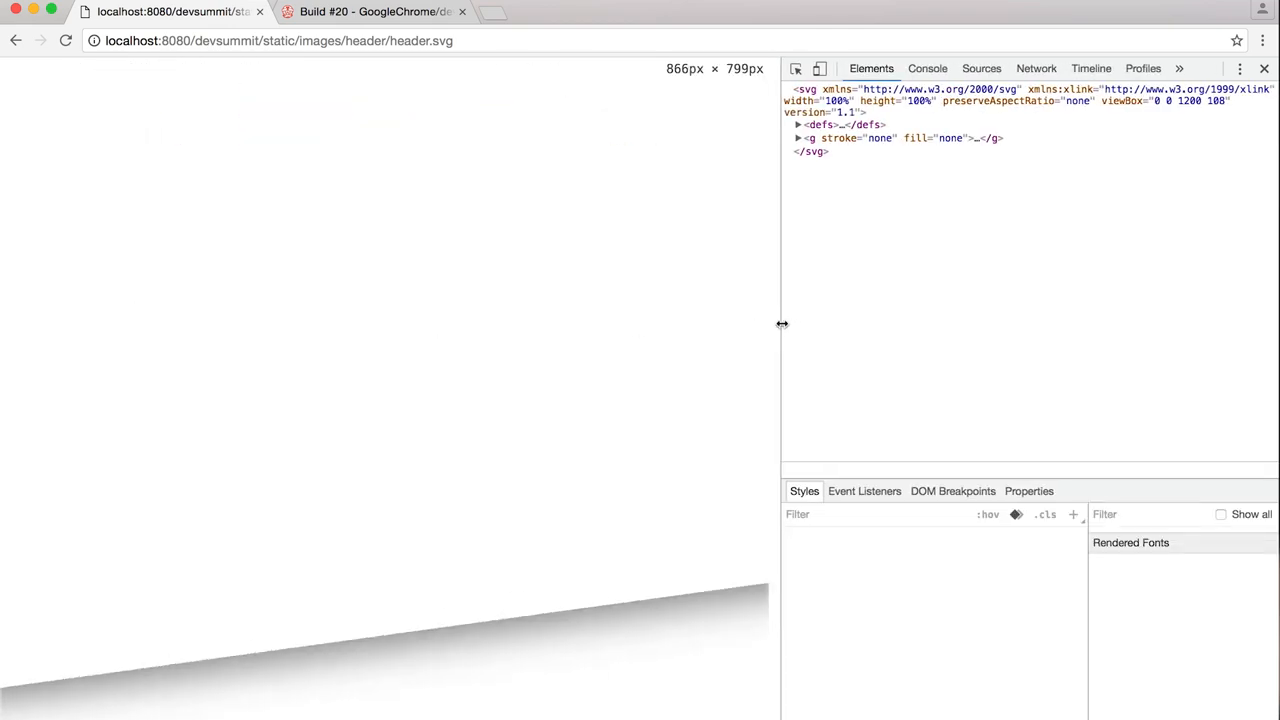